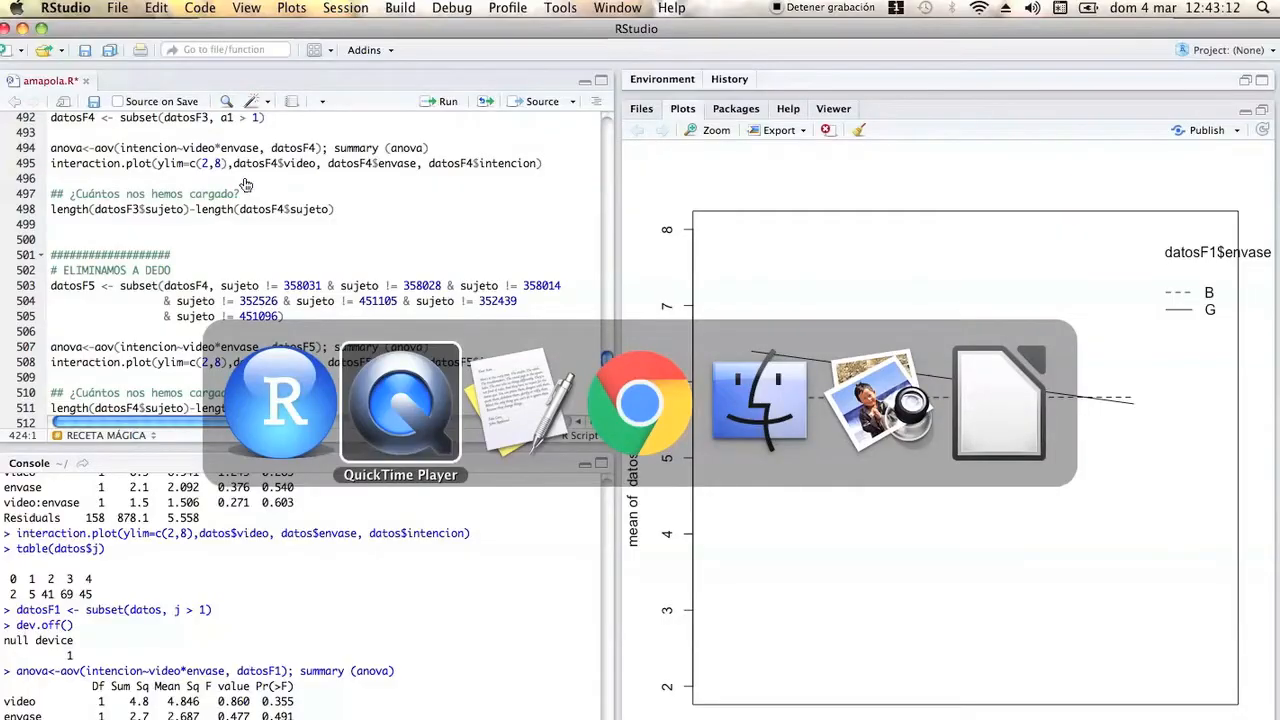
View the datosF subset command filtering out excluded subjects in the Google Doc
{"action": "left_click", "coordinate": [640, 400]}
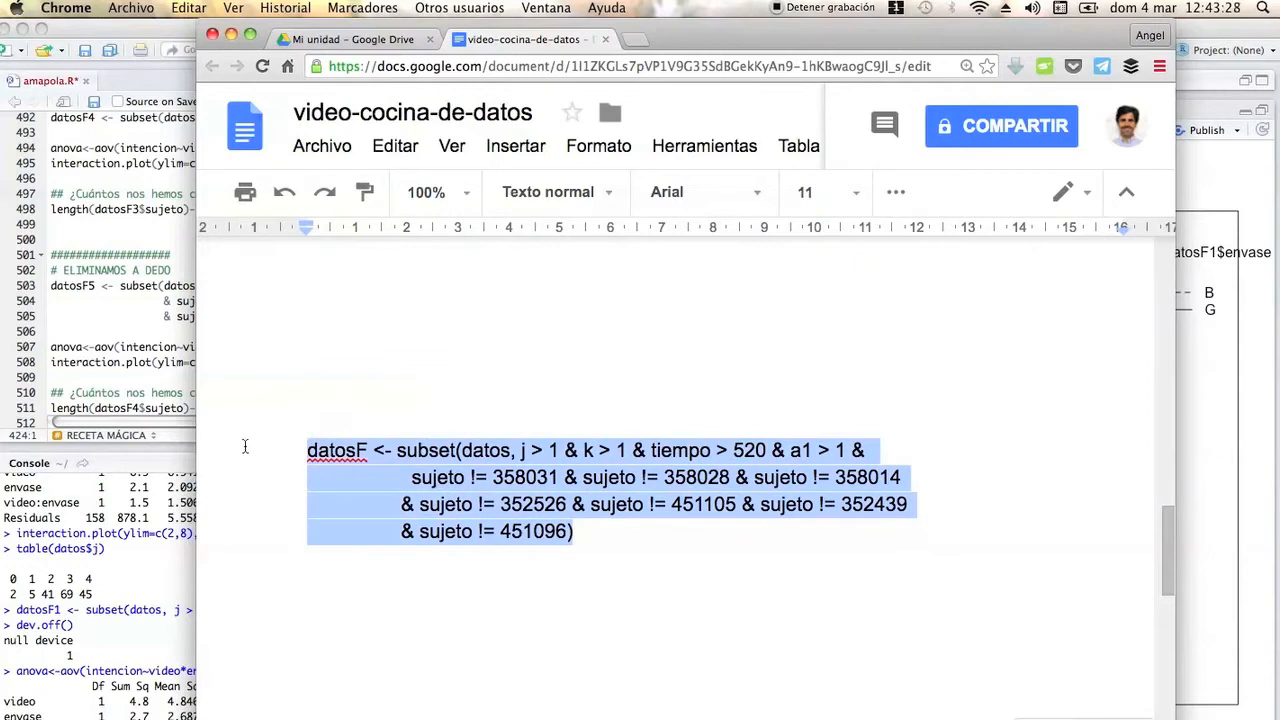
{"action": "mouse_move", "coordinate": [100, 245]}
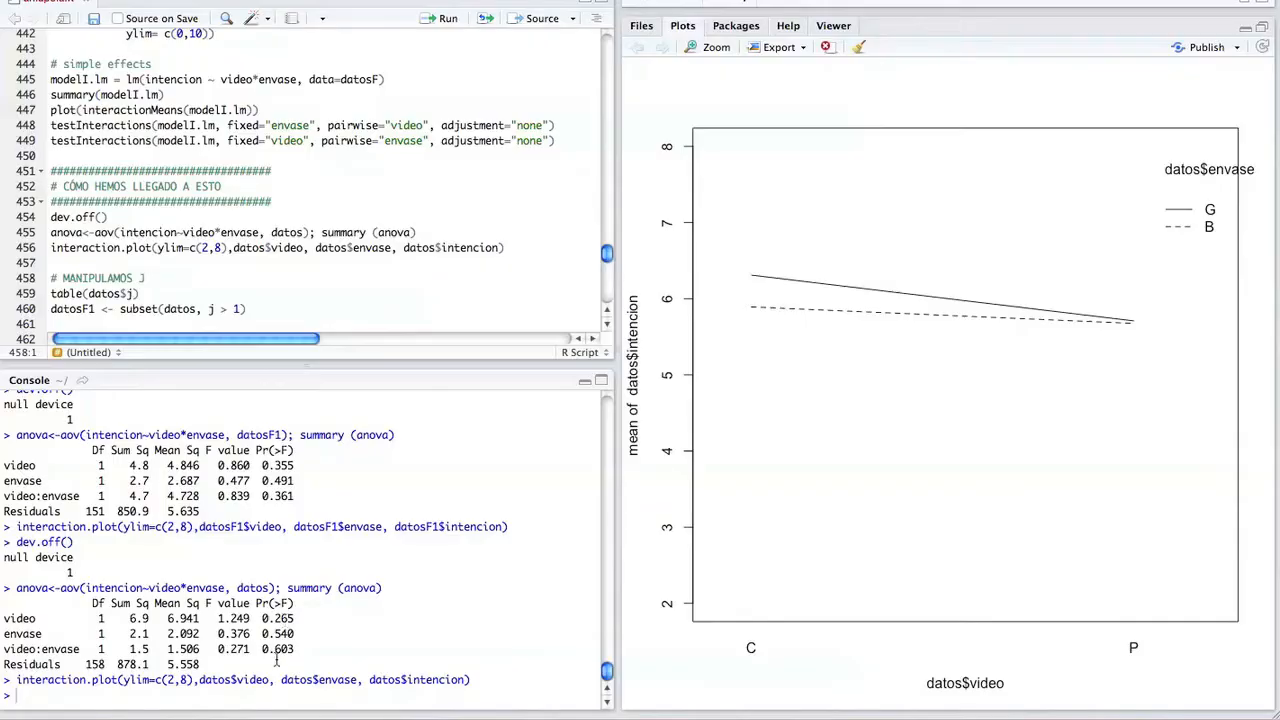
Highlight the non-significant video, envase and interaction rows of the datos ANOVA
{"action": "left_click_drag", "start_coordinate": [20, 618], "coordinate": [280, 649]}
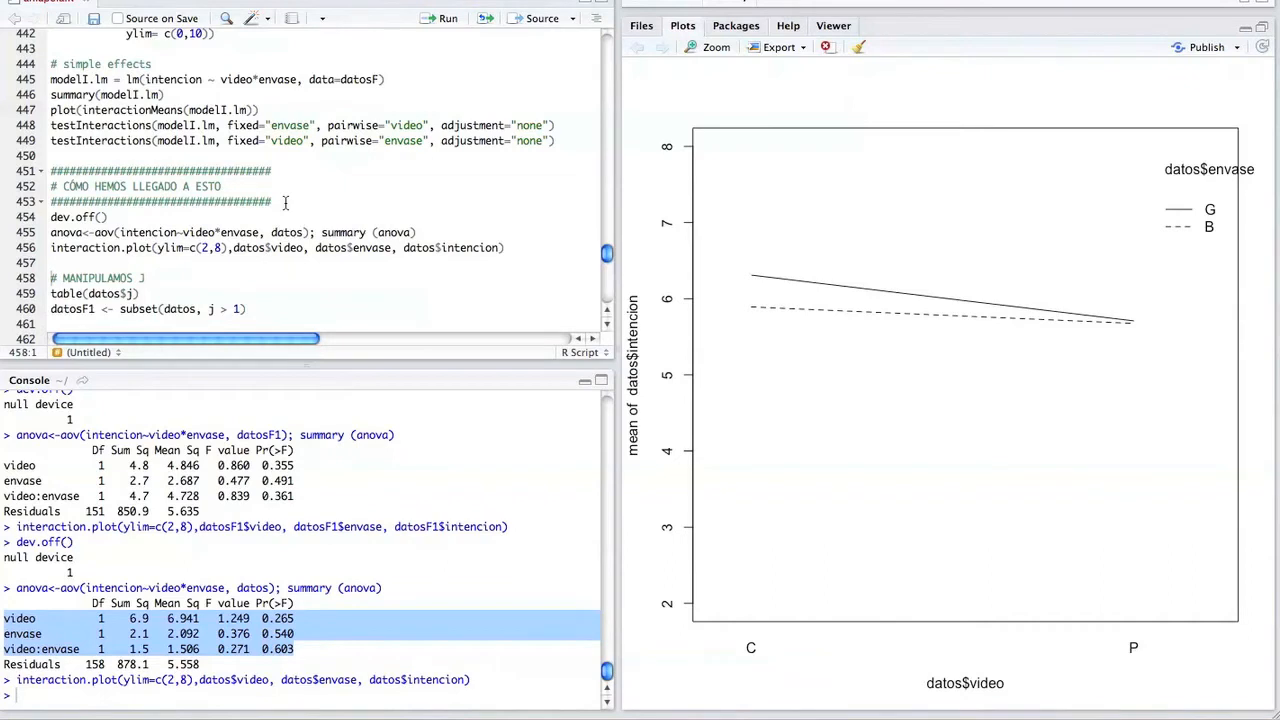
{"action": "mouse_move", "coordinate": [557, 137]}
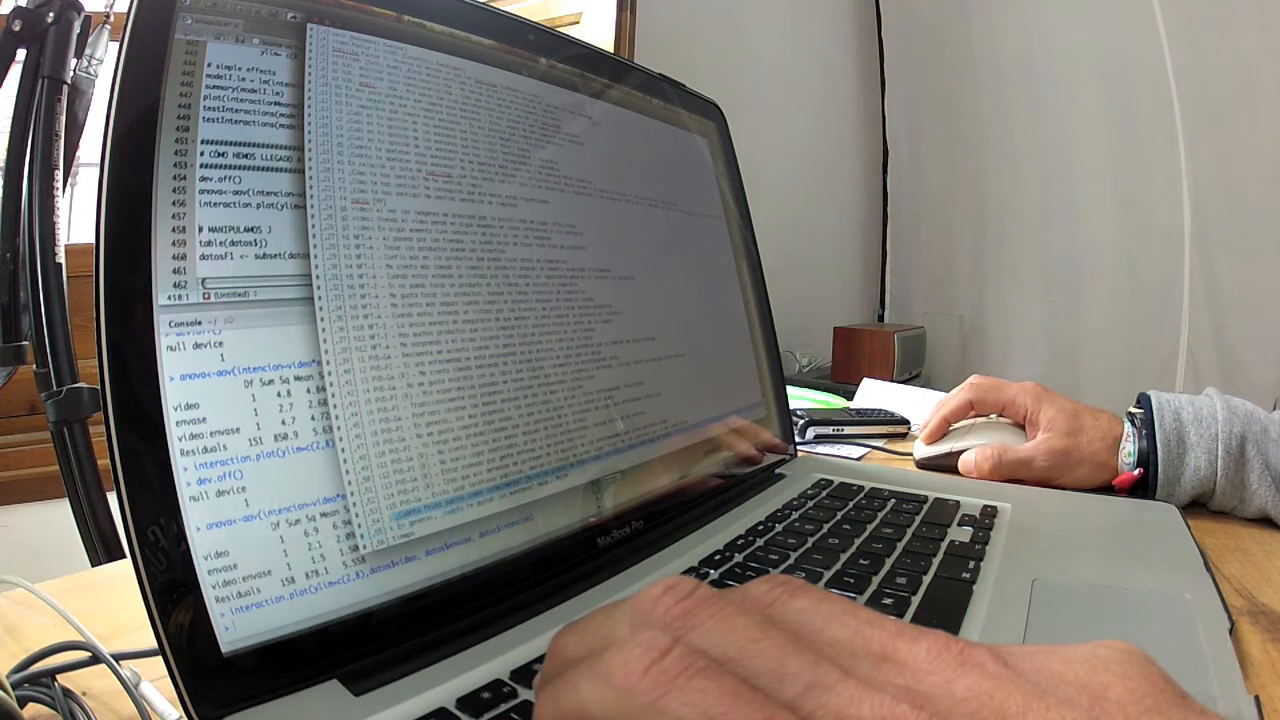
{"action": "mouse_move", "coordinate": [960, 440]}
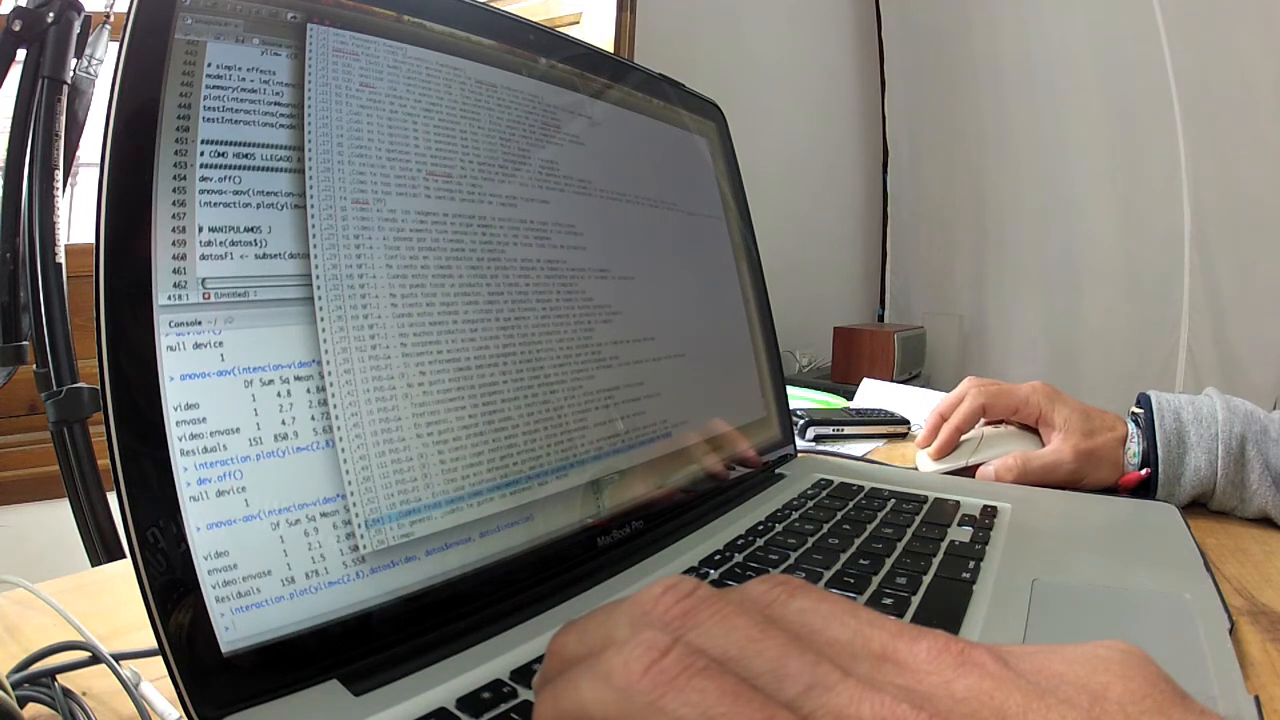